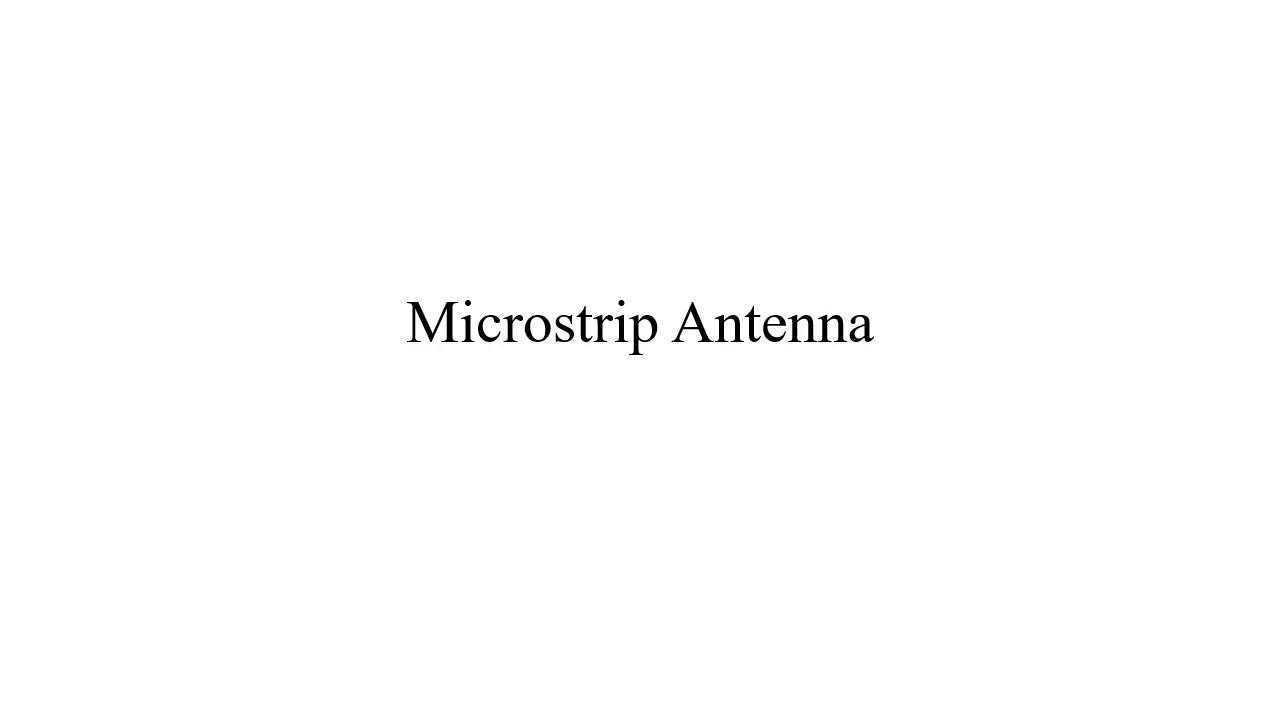
# Advance from the Microstrip Antenna title slide to the labeled patch antenna diagram slide.
pyautogui.click(744, 326)
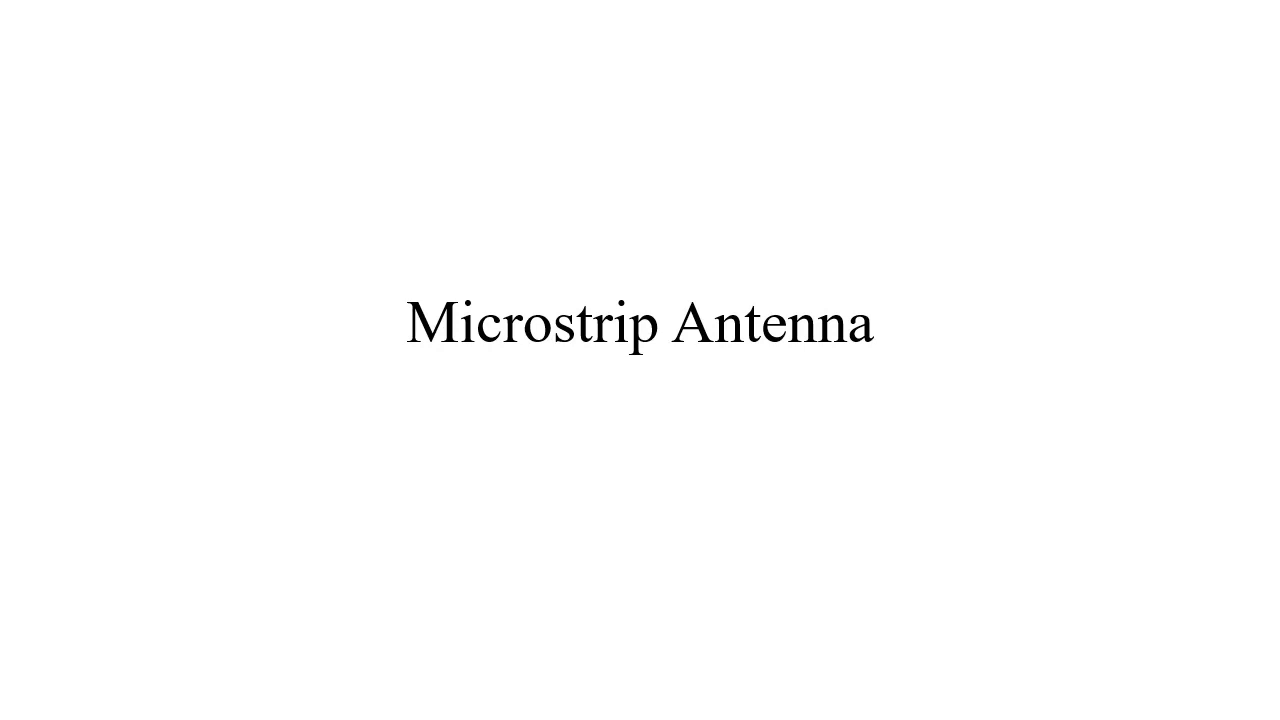
pyautogui.press('Right')
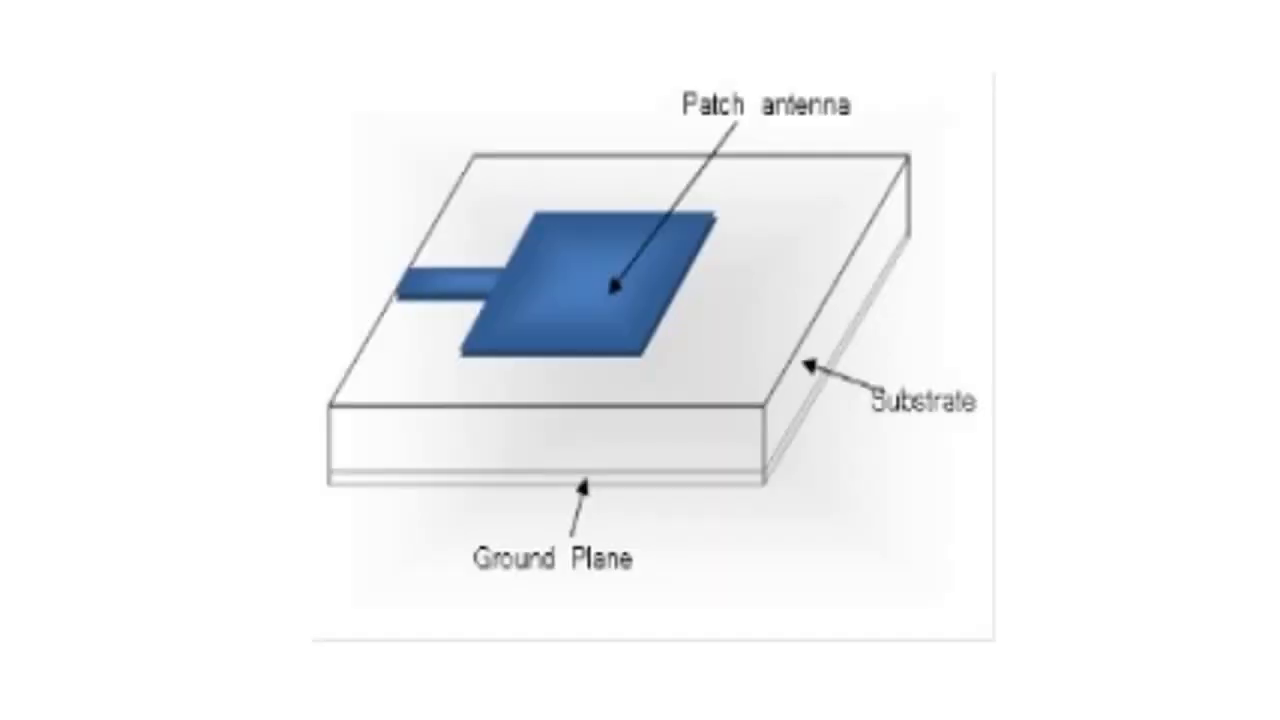